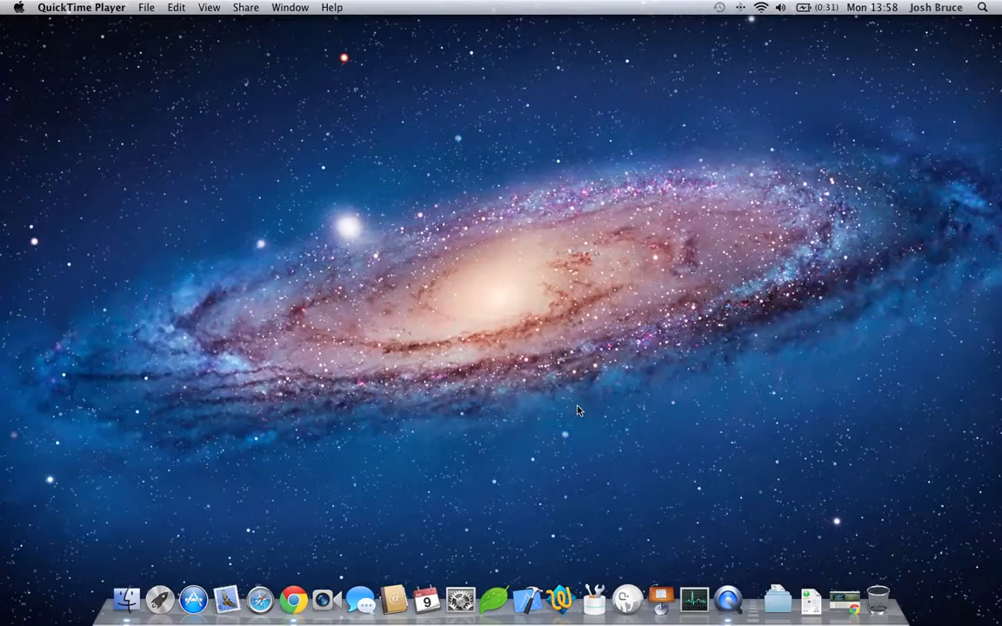
mouse_move(589, 399)
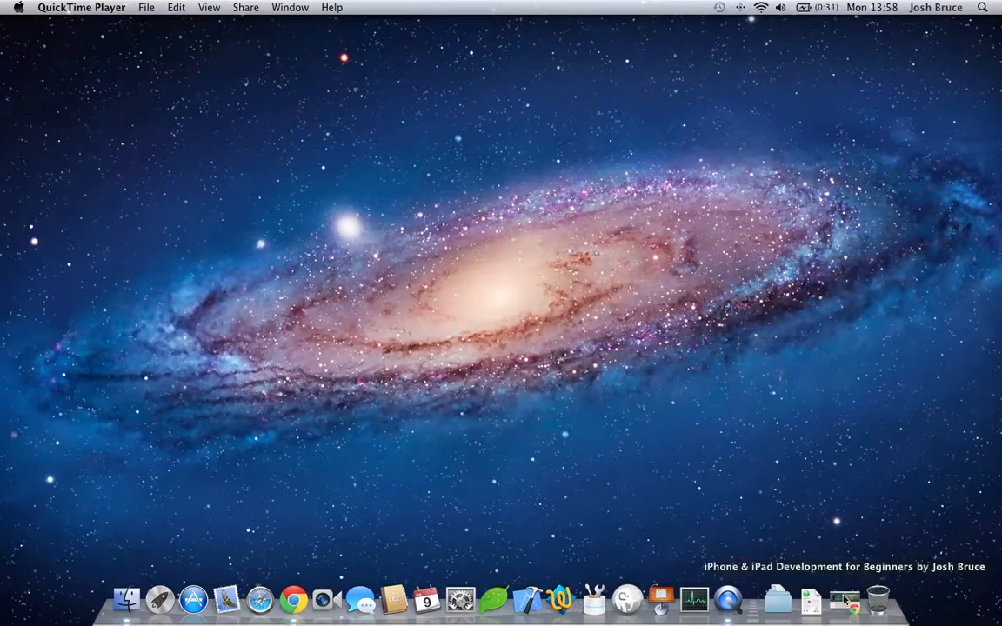
Bring Chrome forward to the iPhone & iPad Development for Beginners course page showing $49
left_click(293, 600)
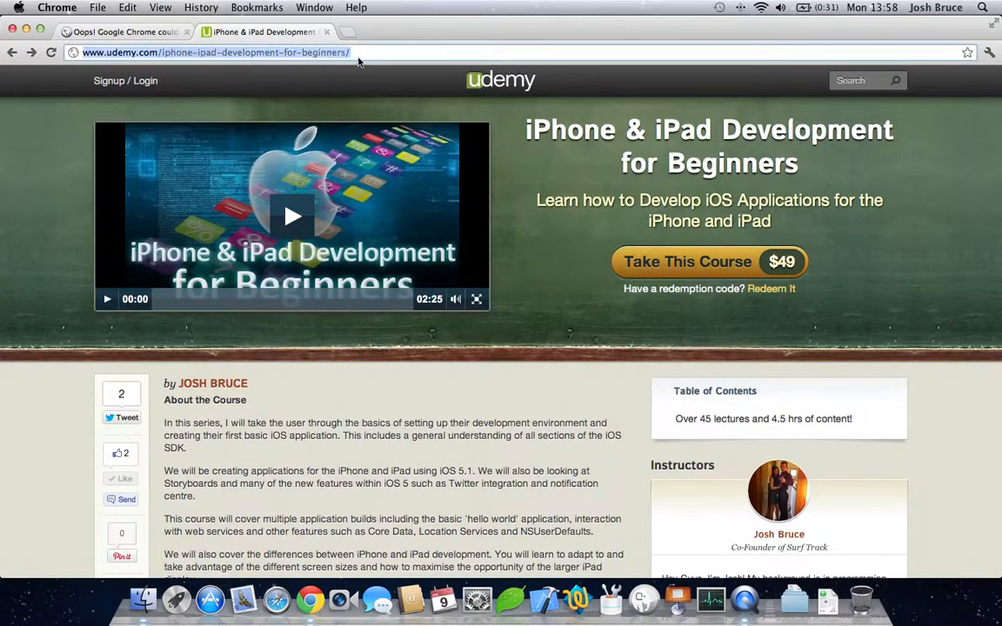
scroll("down", 3)
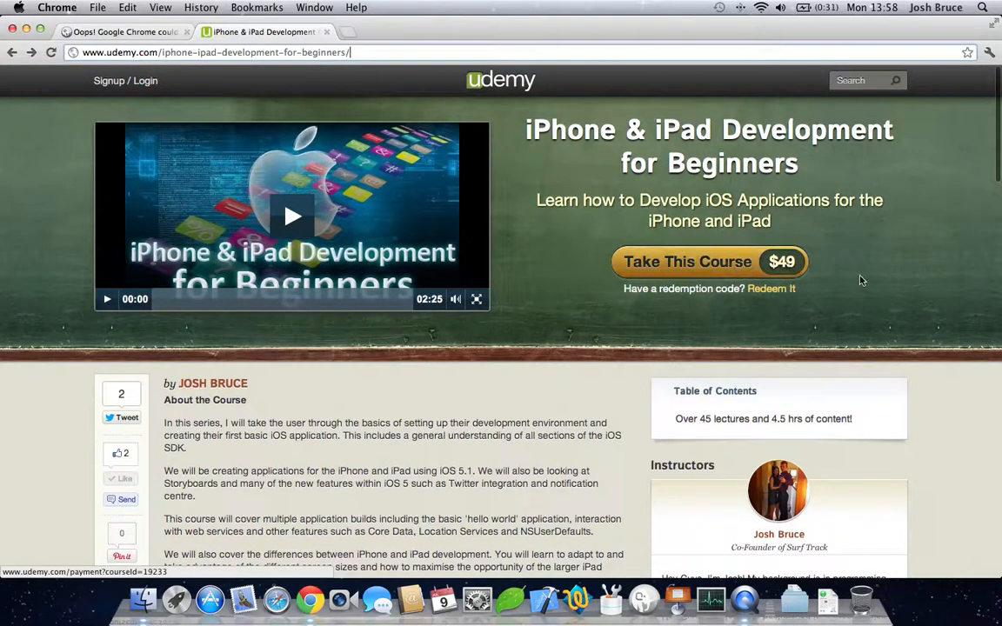
mouse_move(792, 299)
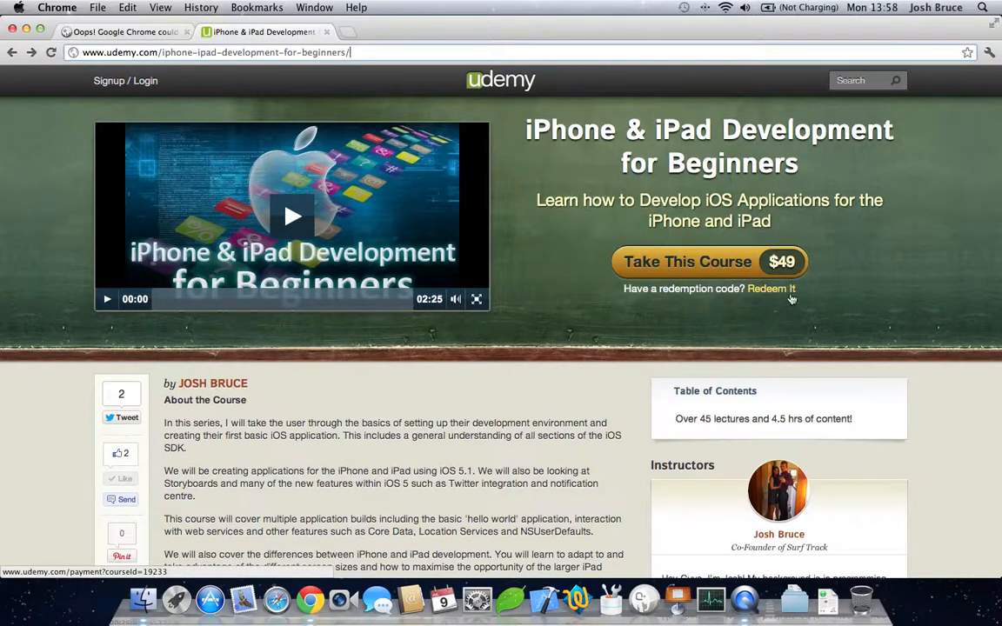
Redeem coupon code iphonedev20, lowering the course price from $49 to $39
left_click(771, 288)
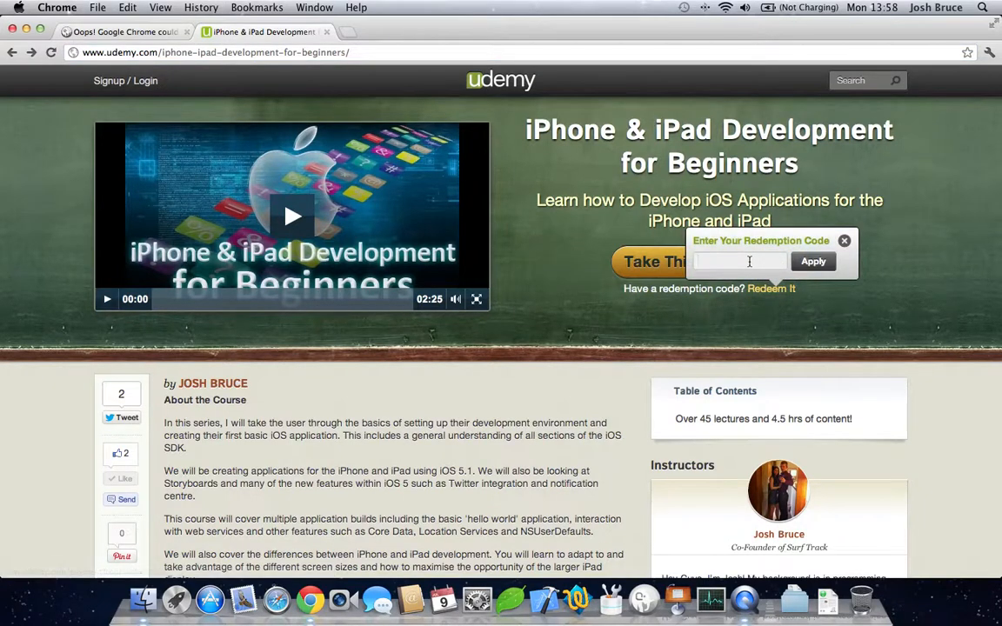
type("iphonedev2")
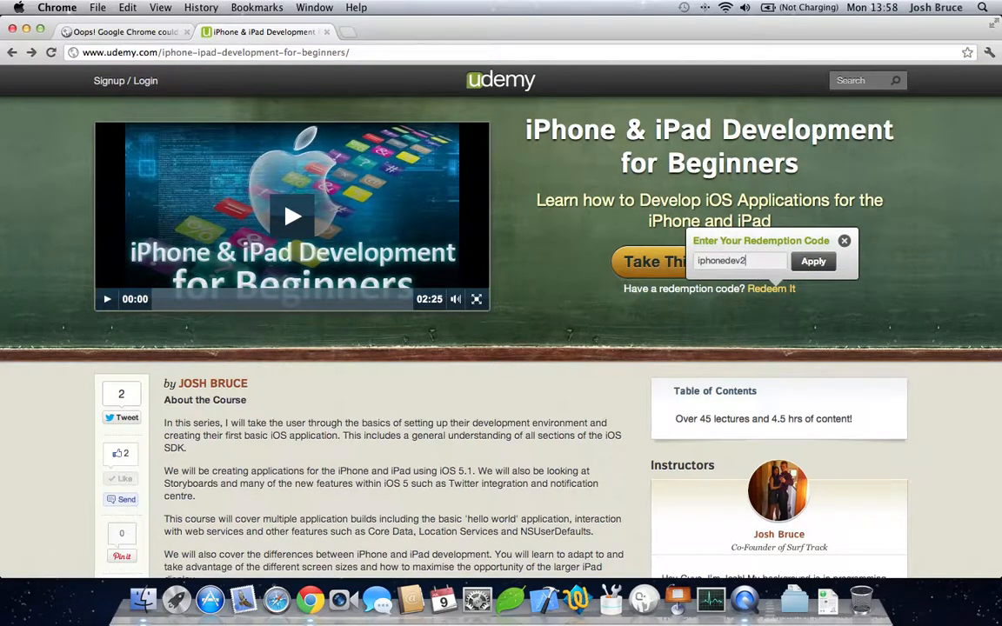
left_click(814, 261)
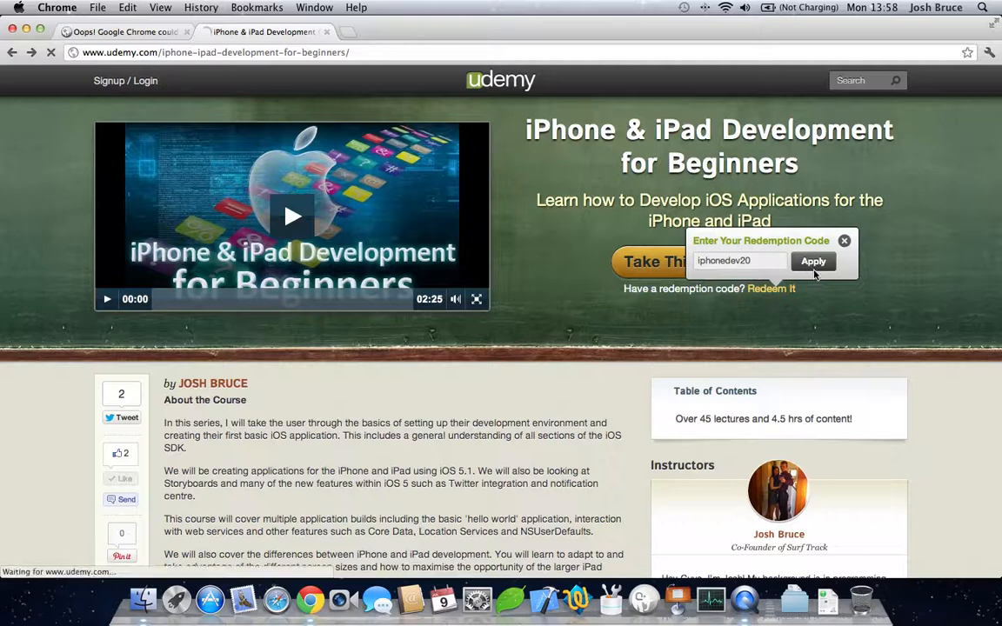
left_click(814, 261)
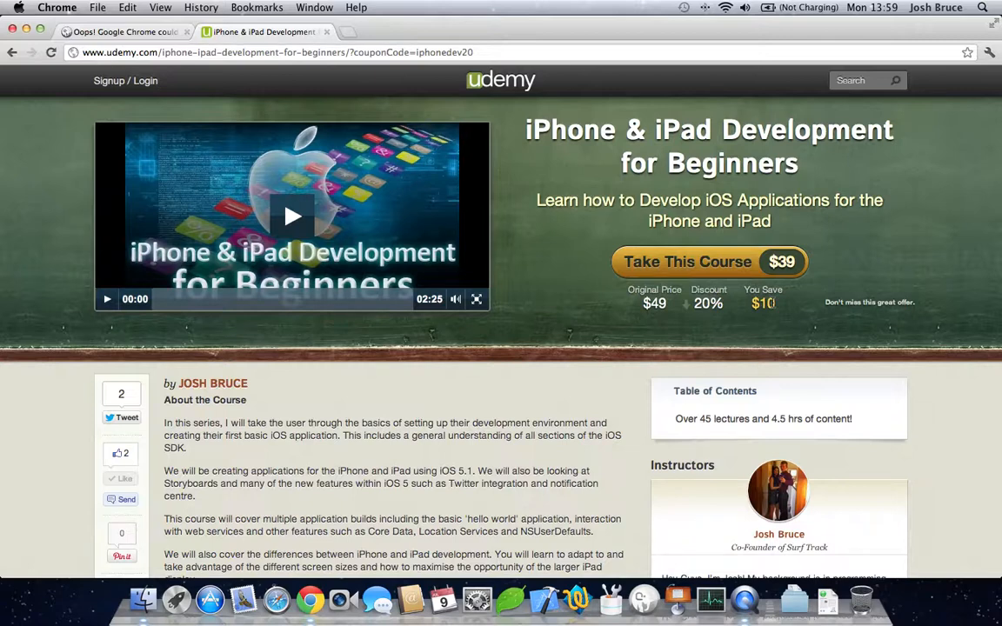
mouse_move(874, 310)
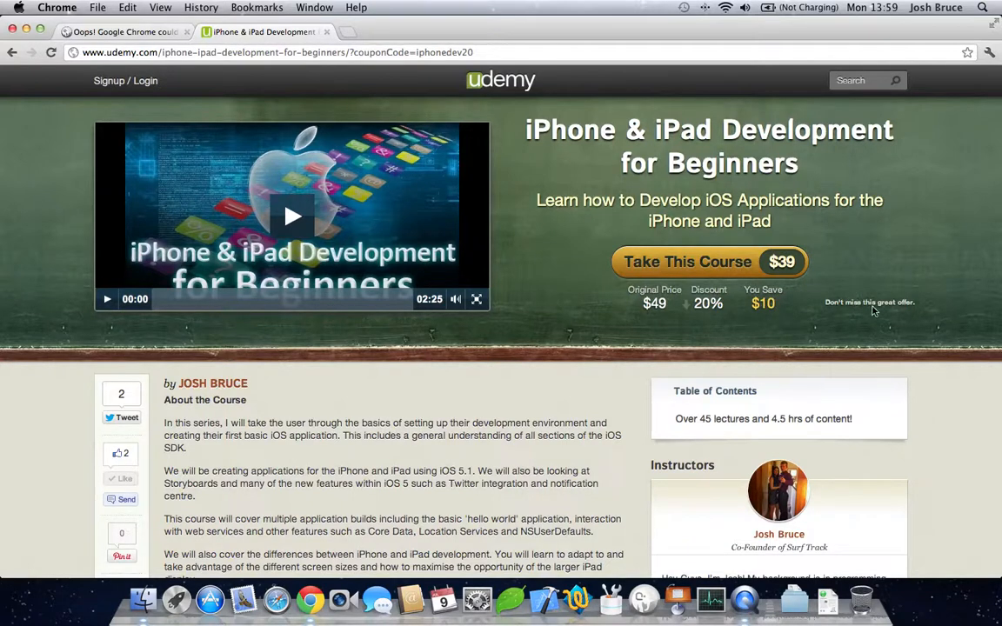